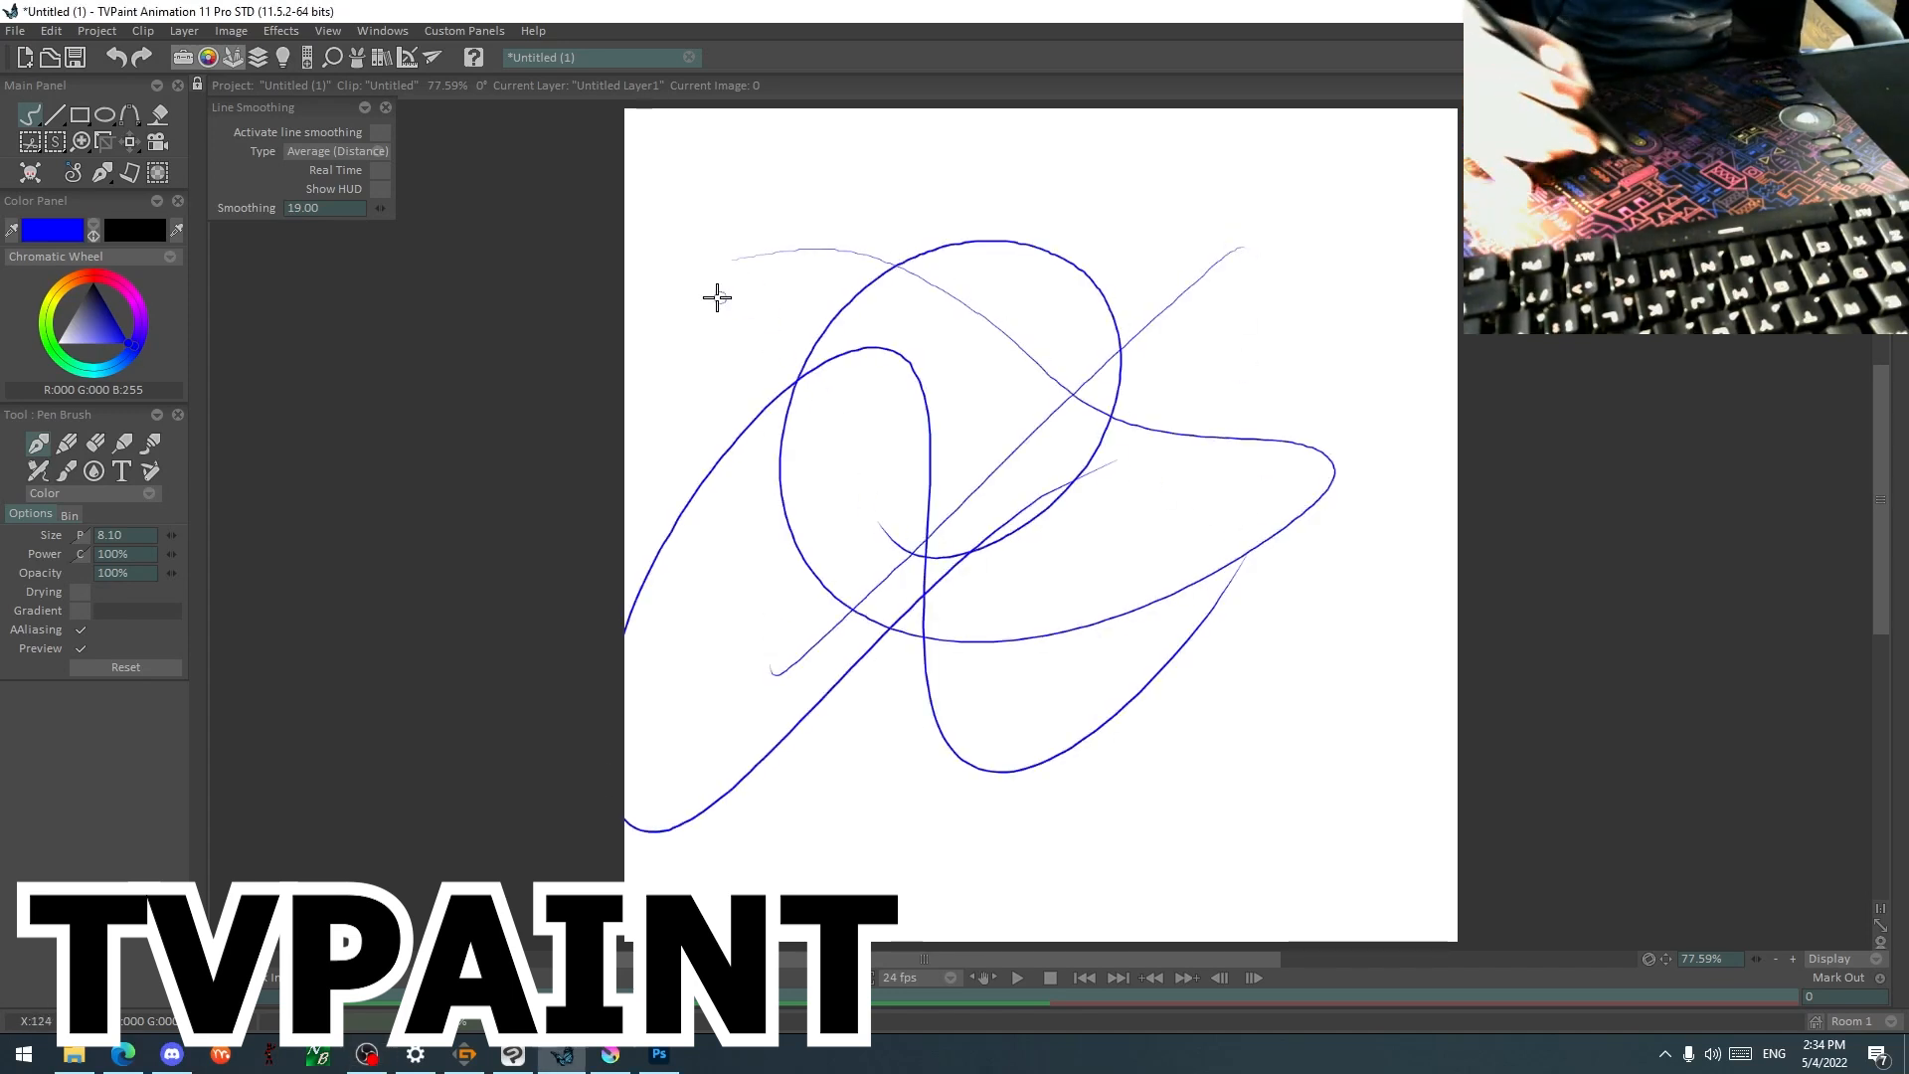
Wipe the blue test strokes off the TVPaint canvas, leaving it blank white.
left_click_drag(718, 298, 652, 633)
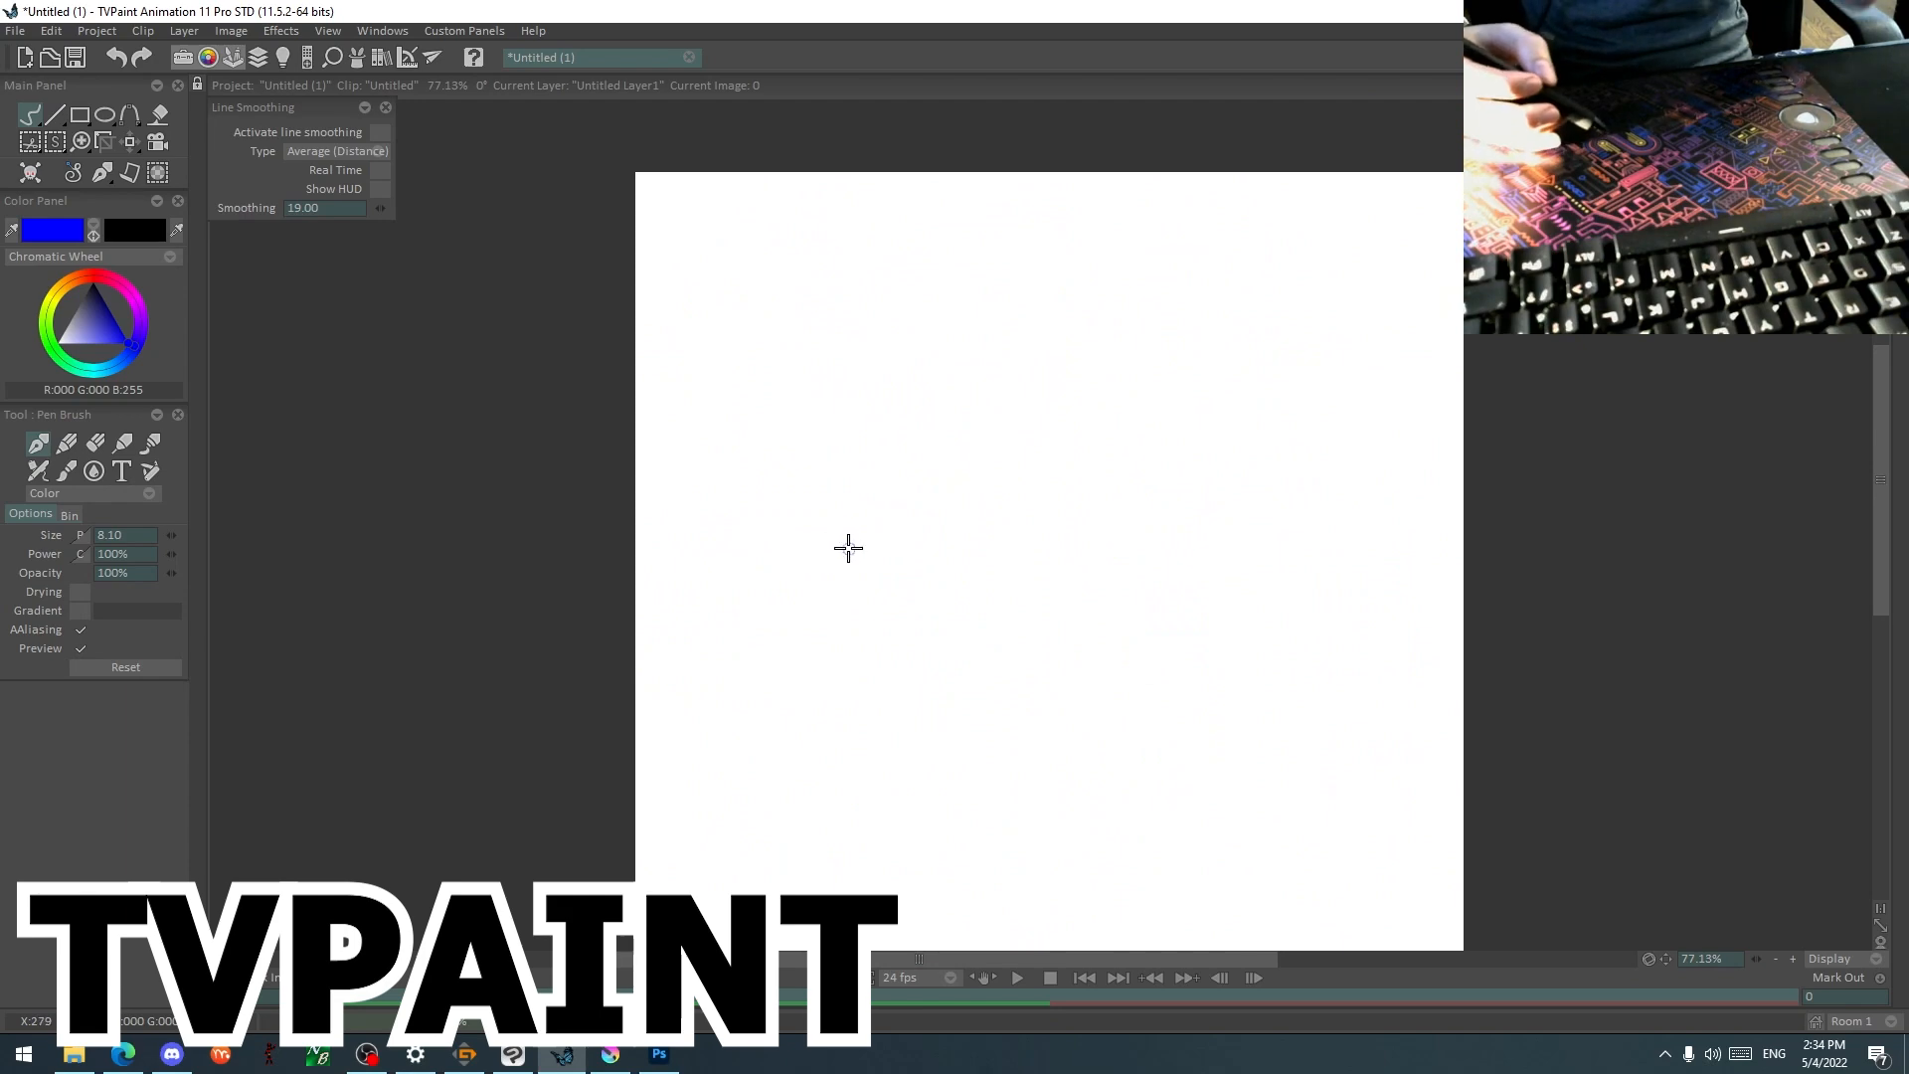
Draw a light test stroke, then a blue zigzag growing from thin to very thick.
left_click_drag(1059, 457, 923, 806)
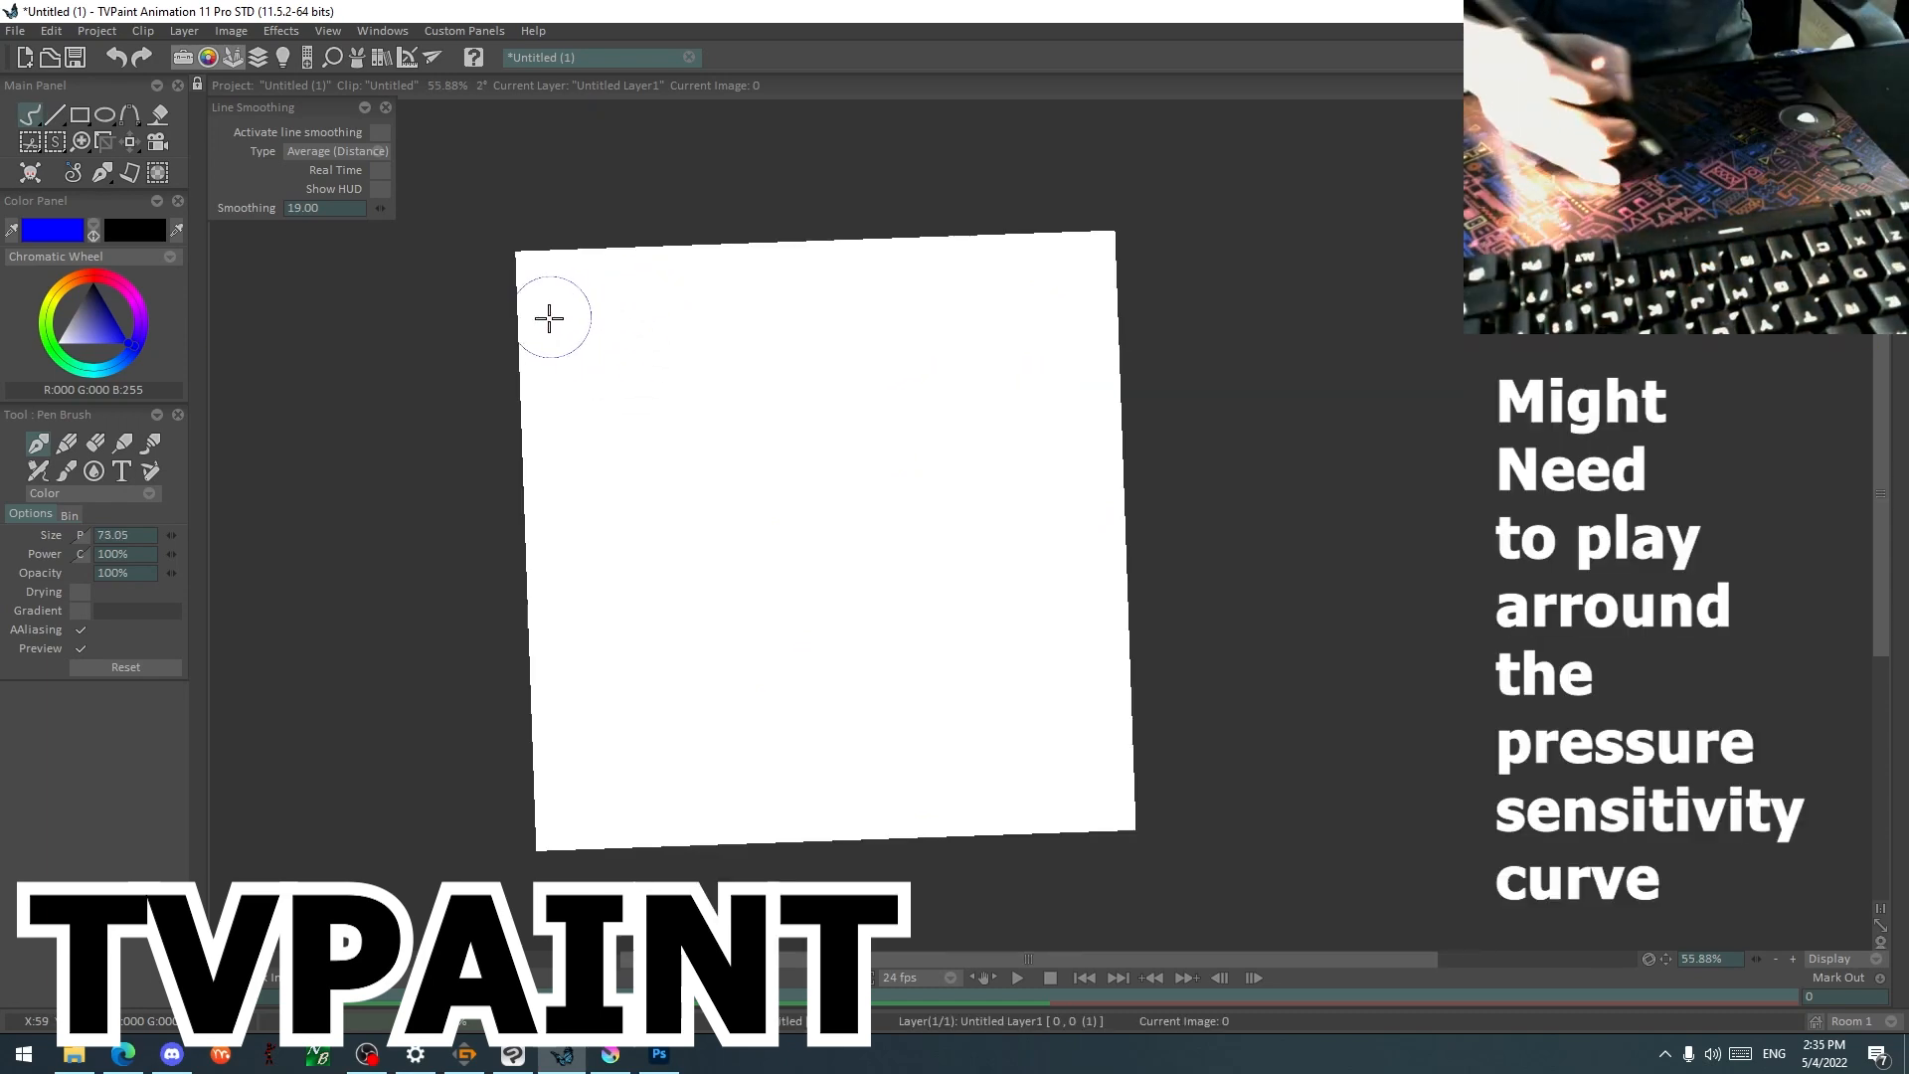
mouse_move(552, 391)
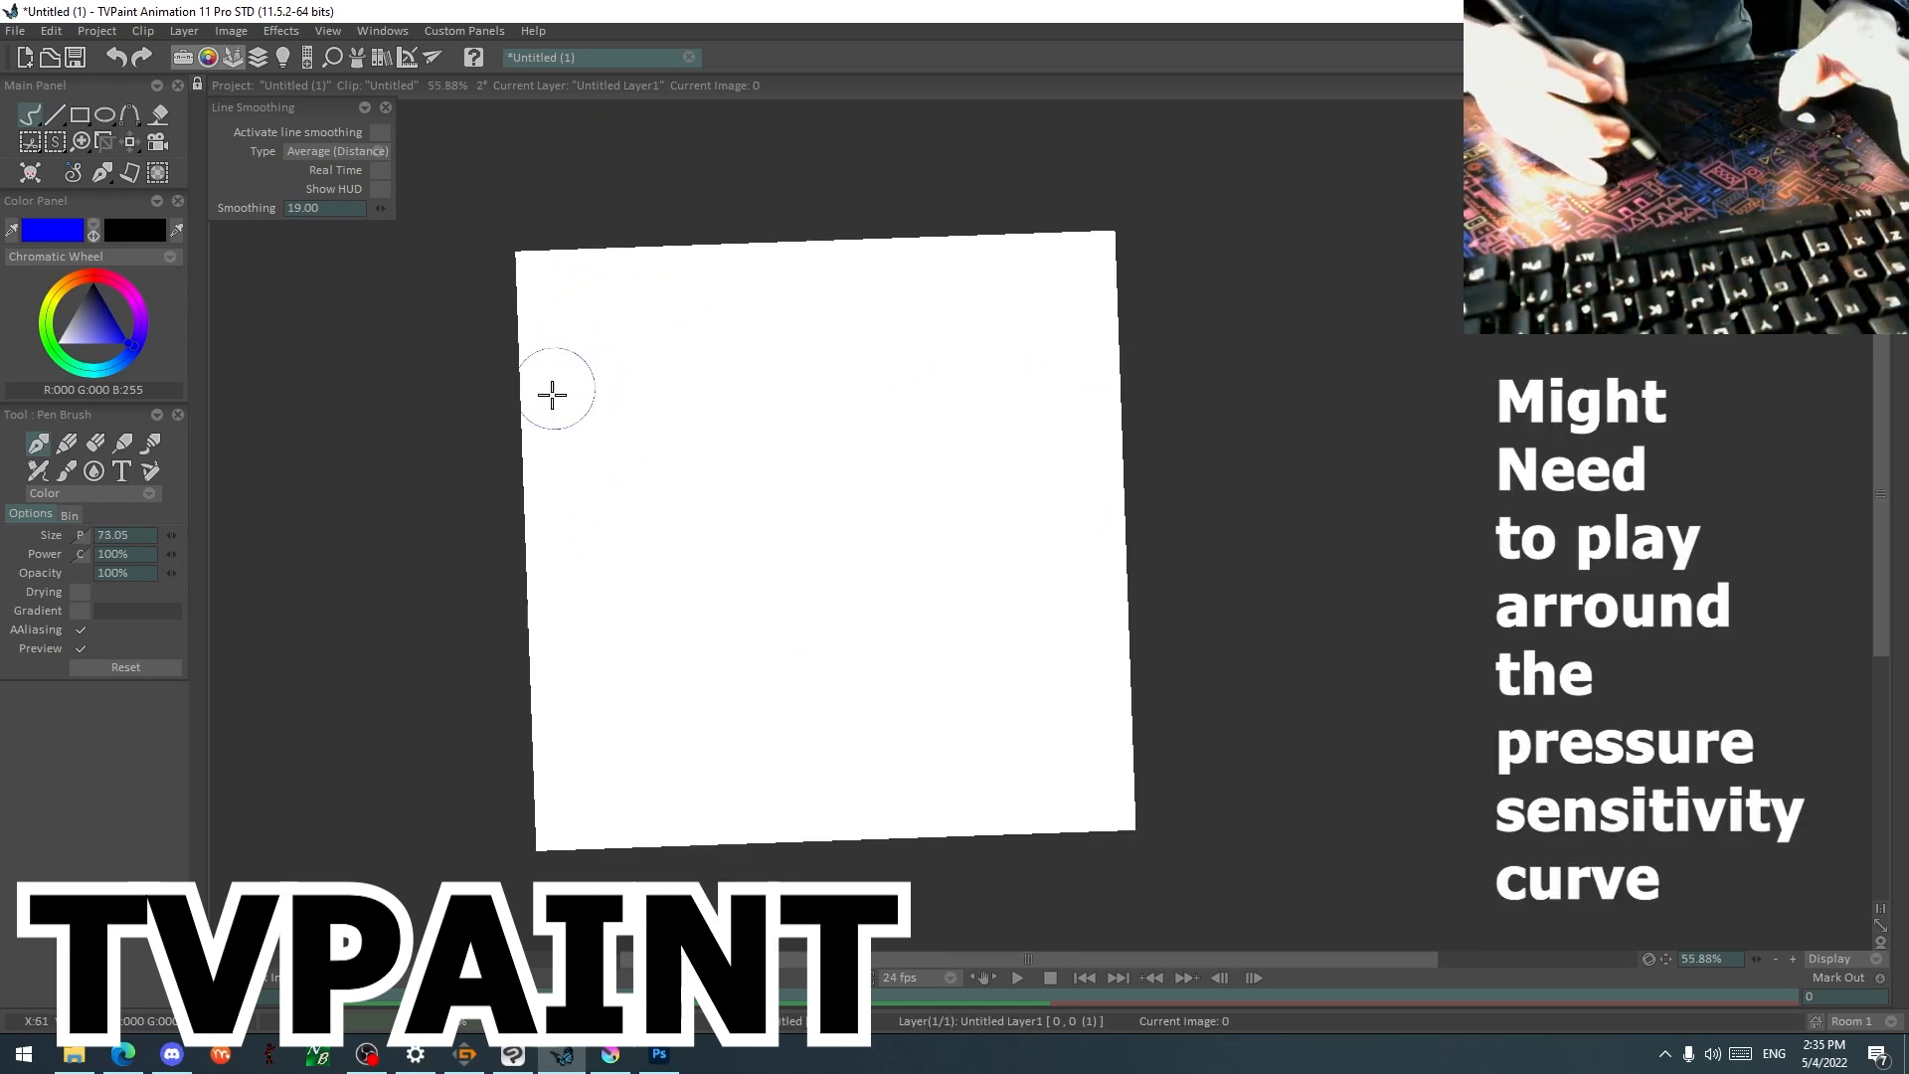
mouse_move(621, 304)
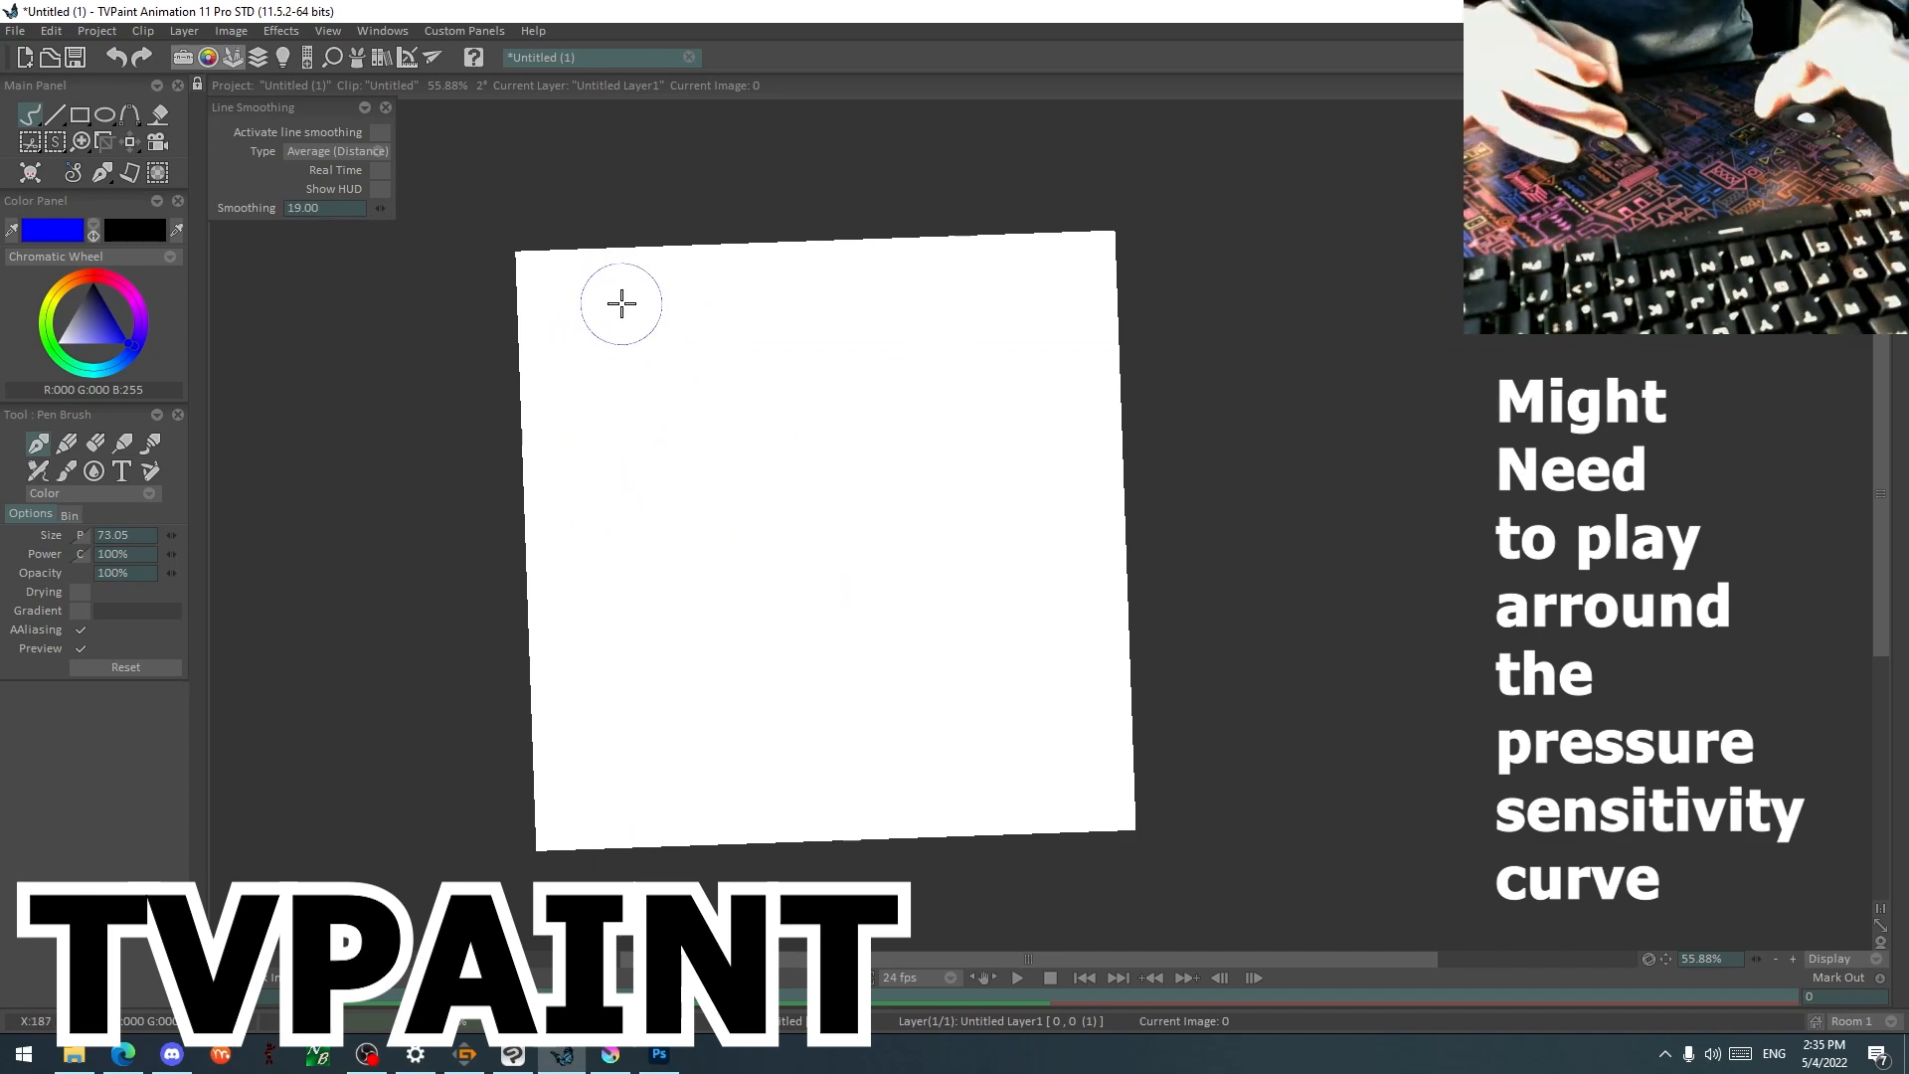
mouse_move(647, 325)
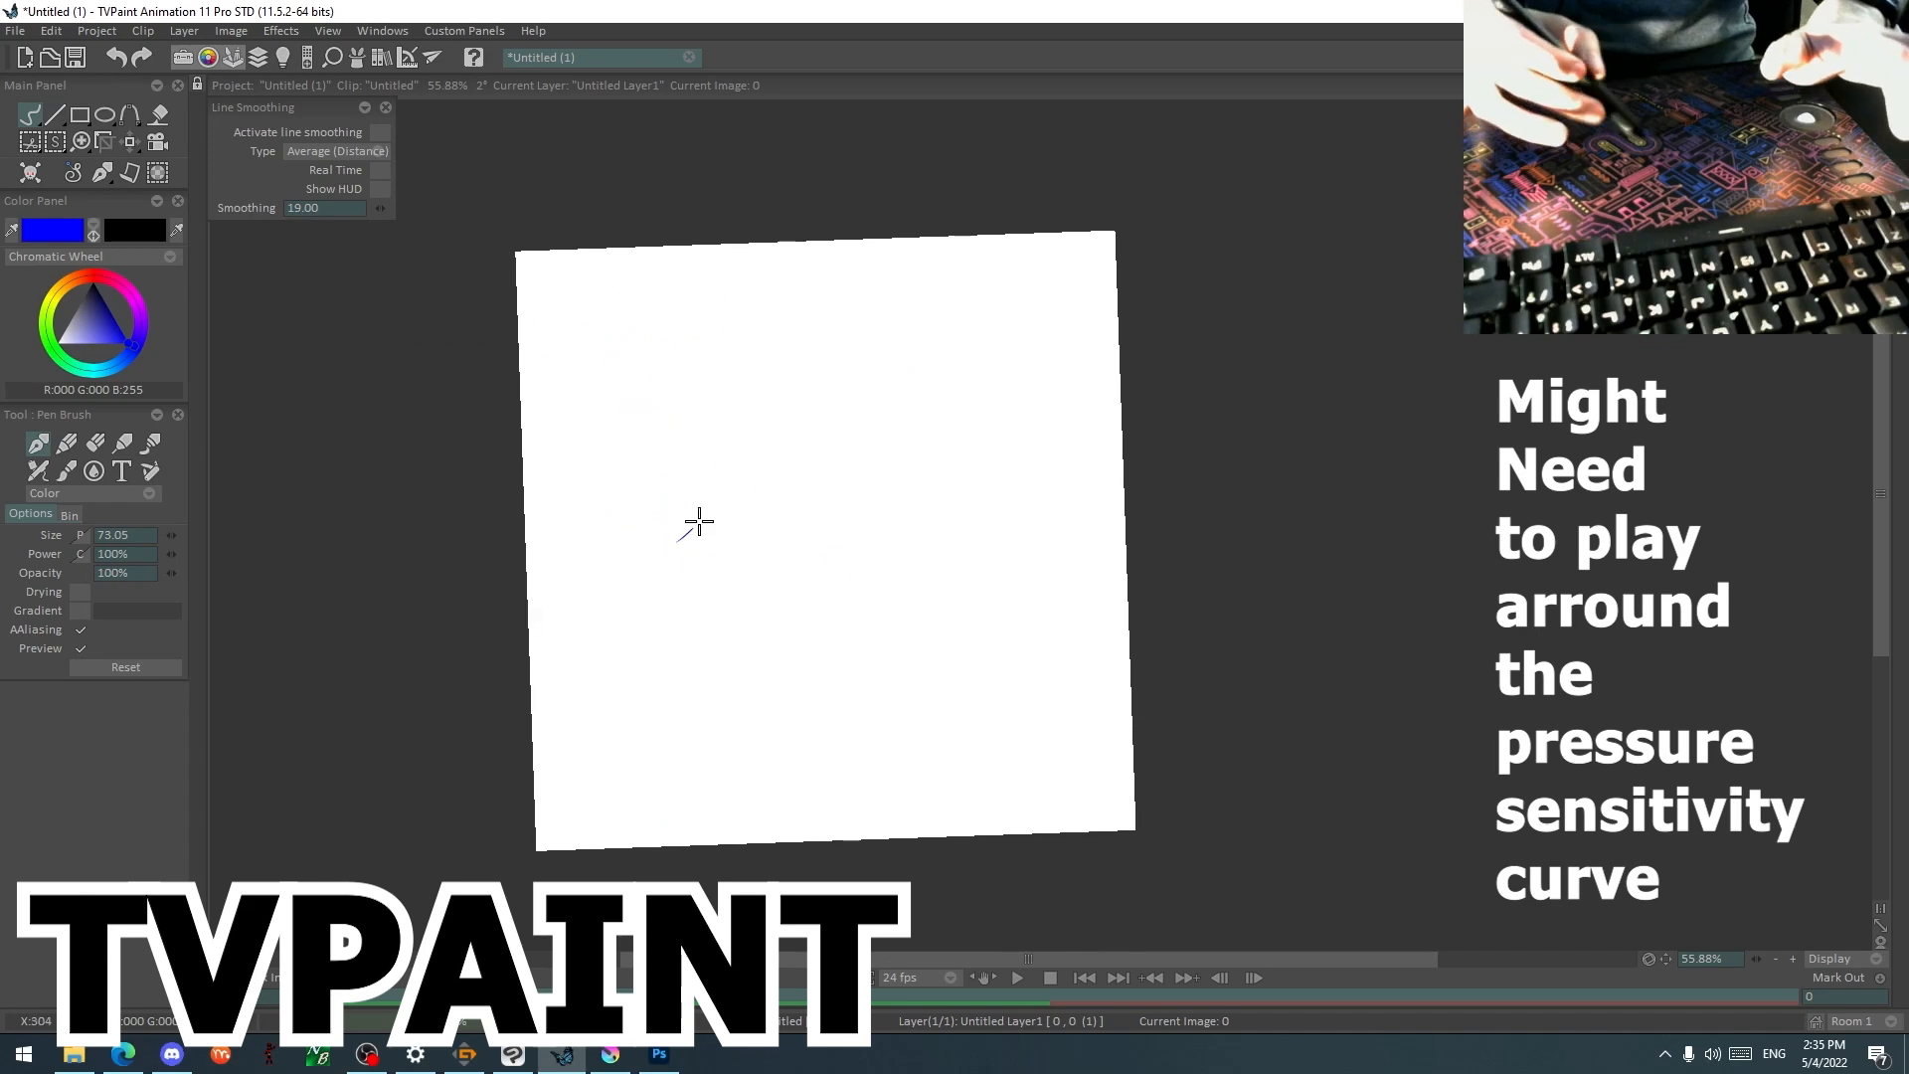
left_click_drag(585, 268, 749, 621)
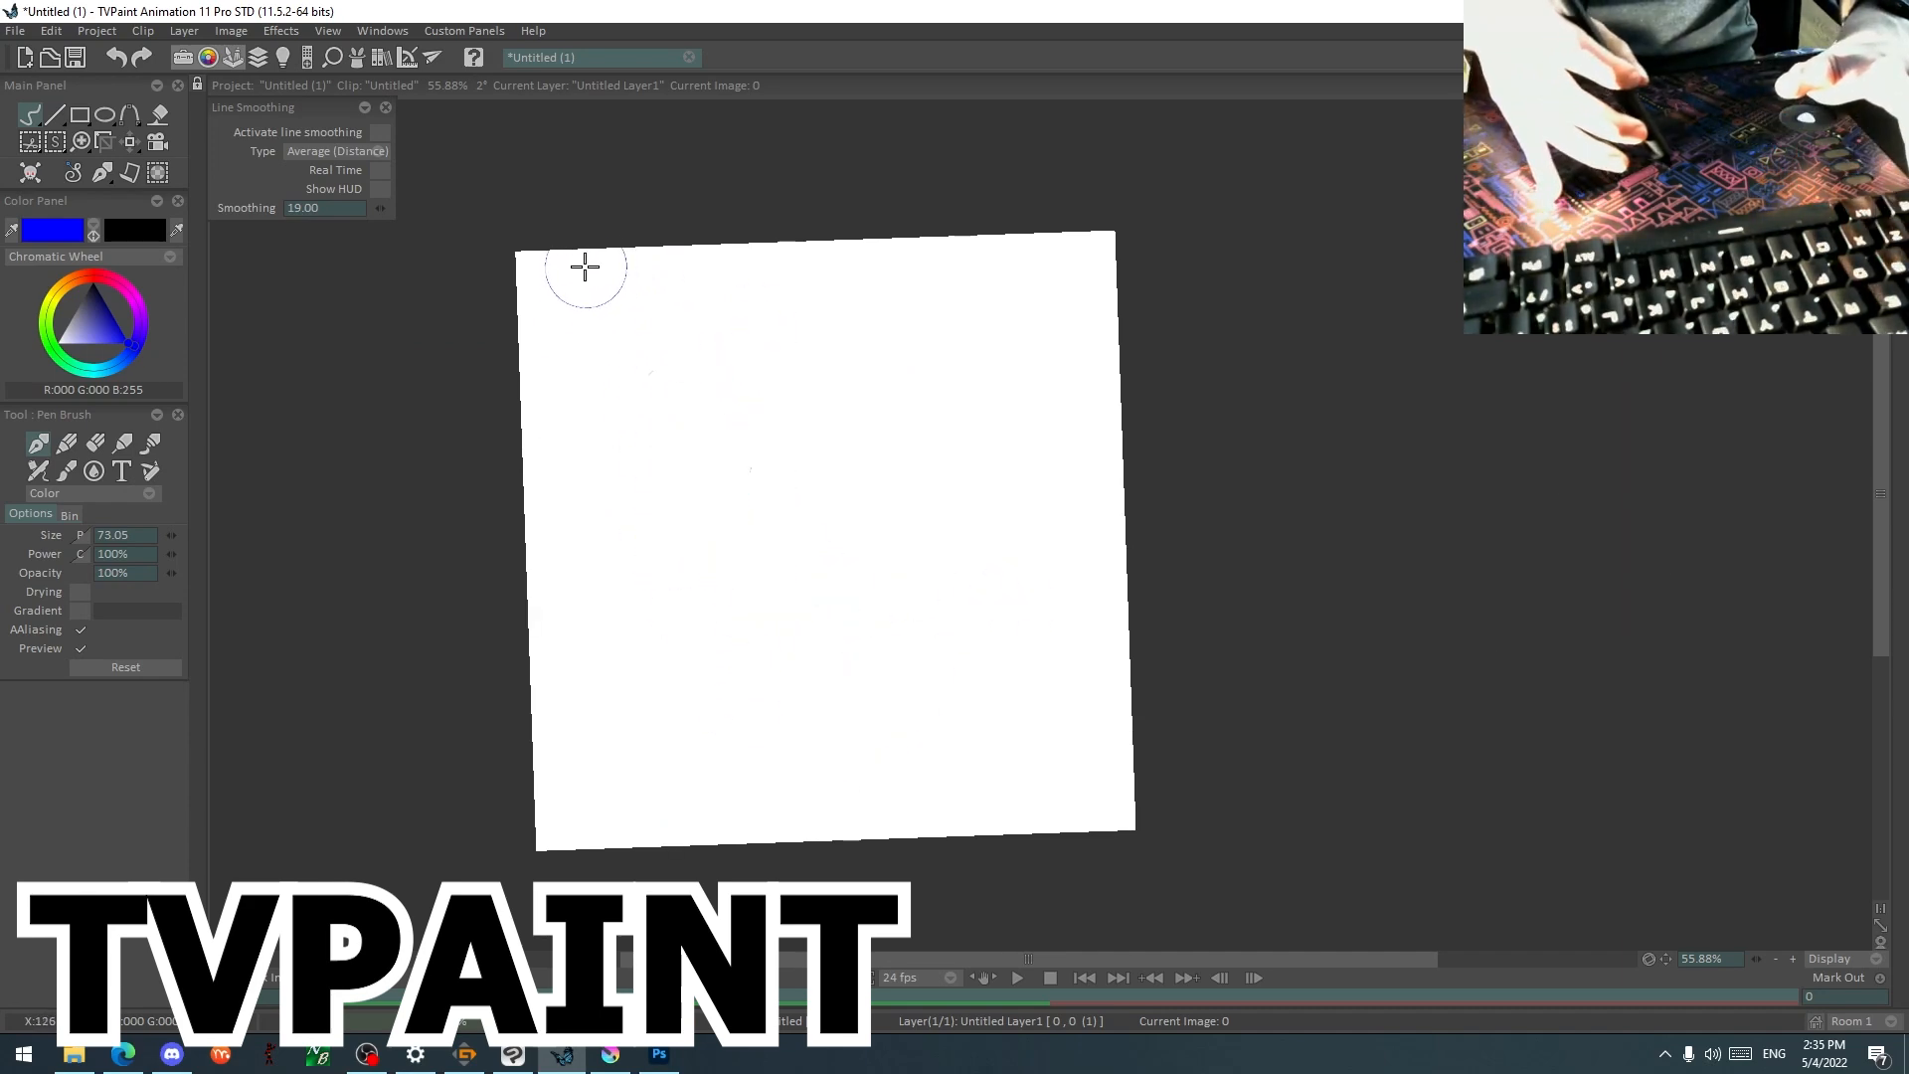
left_click_drag(584, 280, 871, 505)
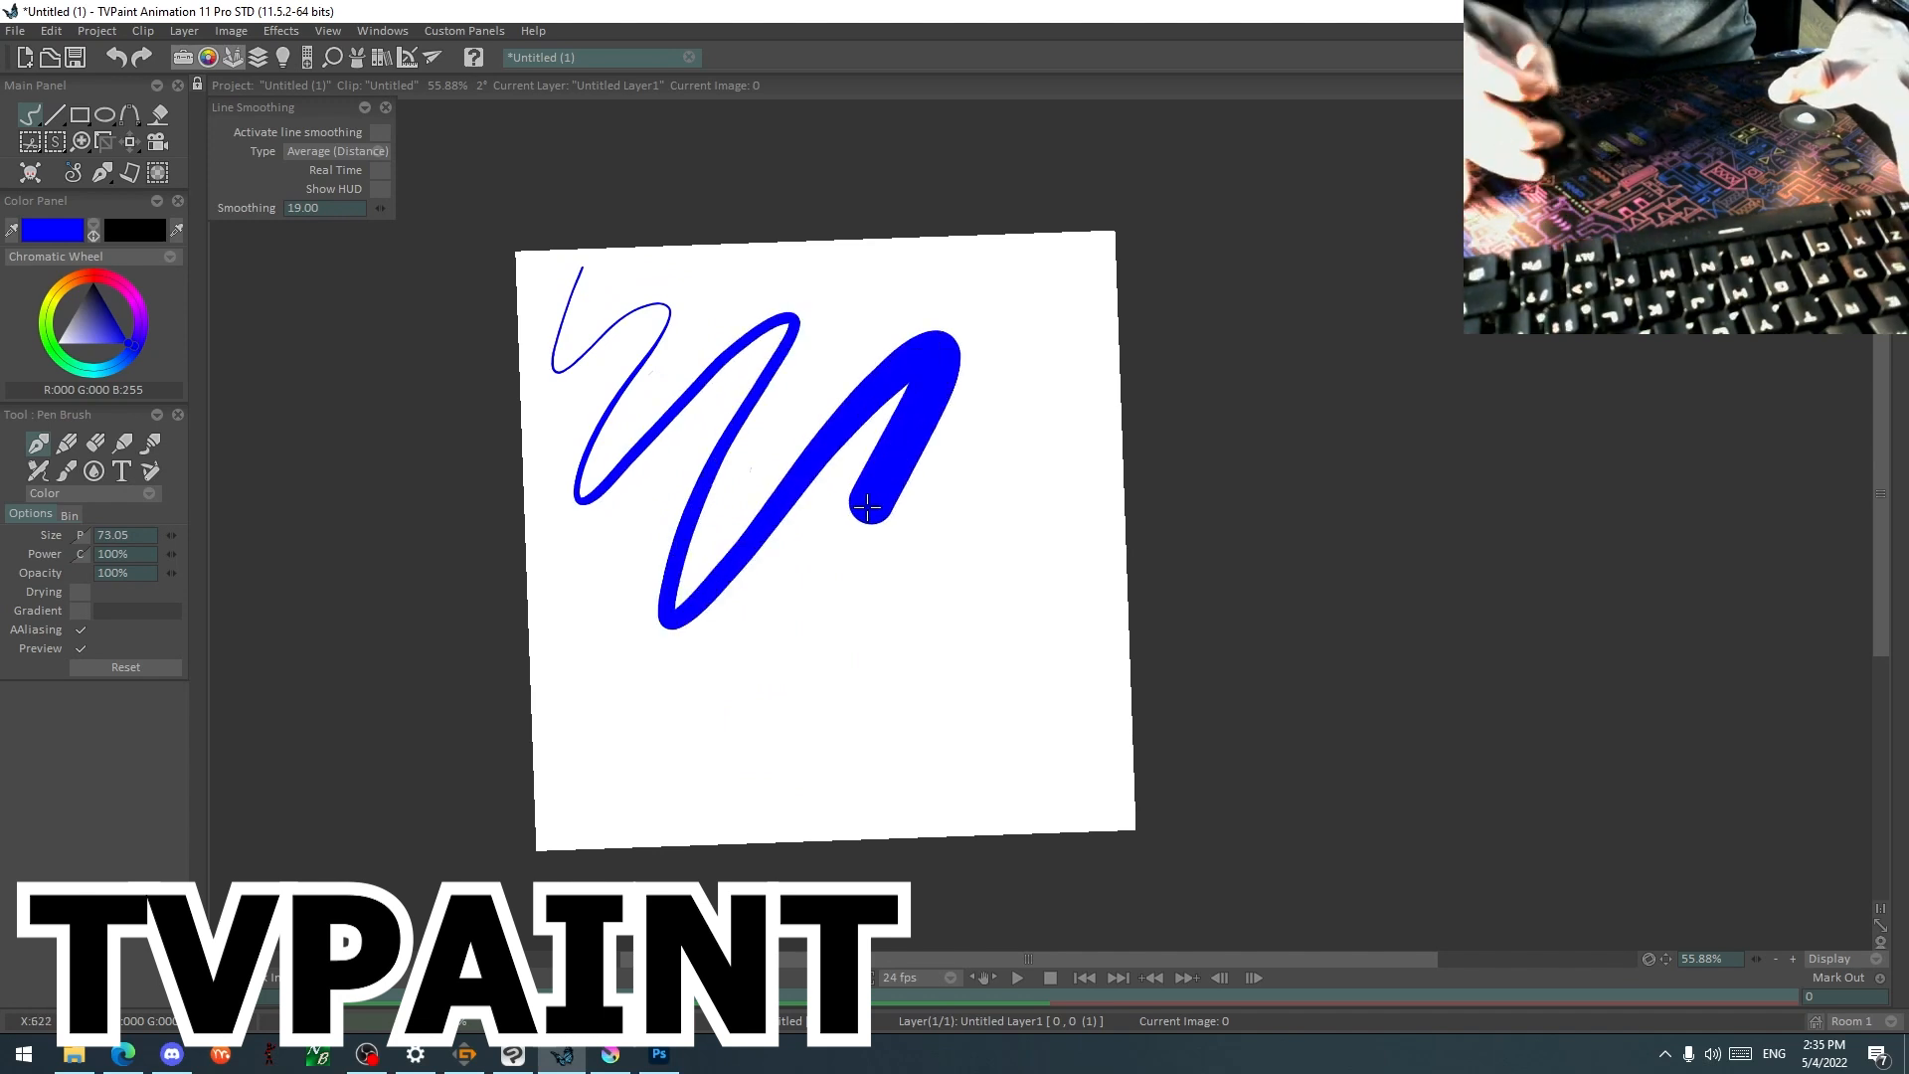
left_click_drag(871, 505, 579, 791)
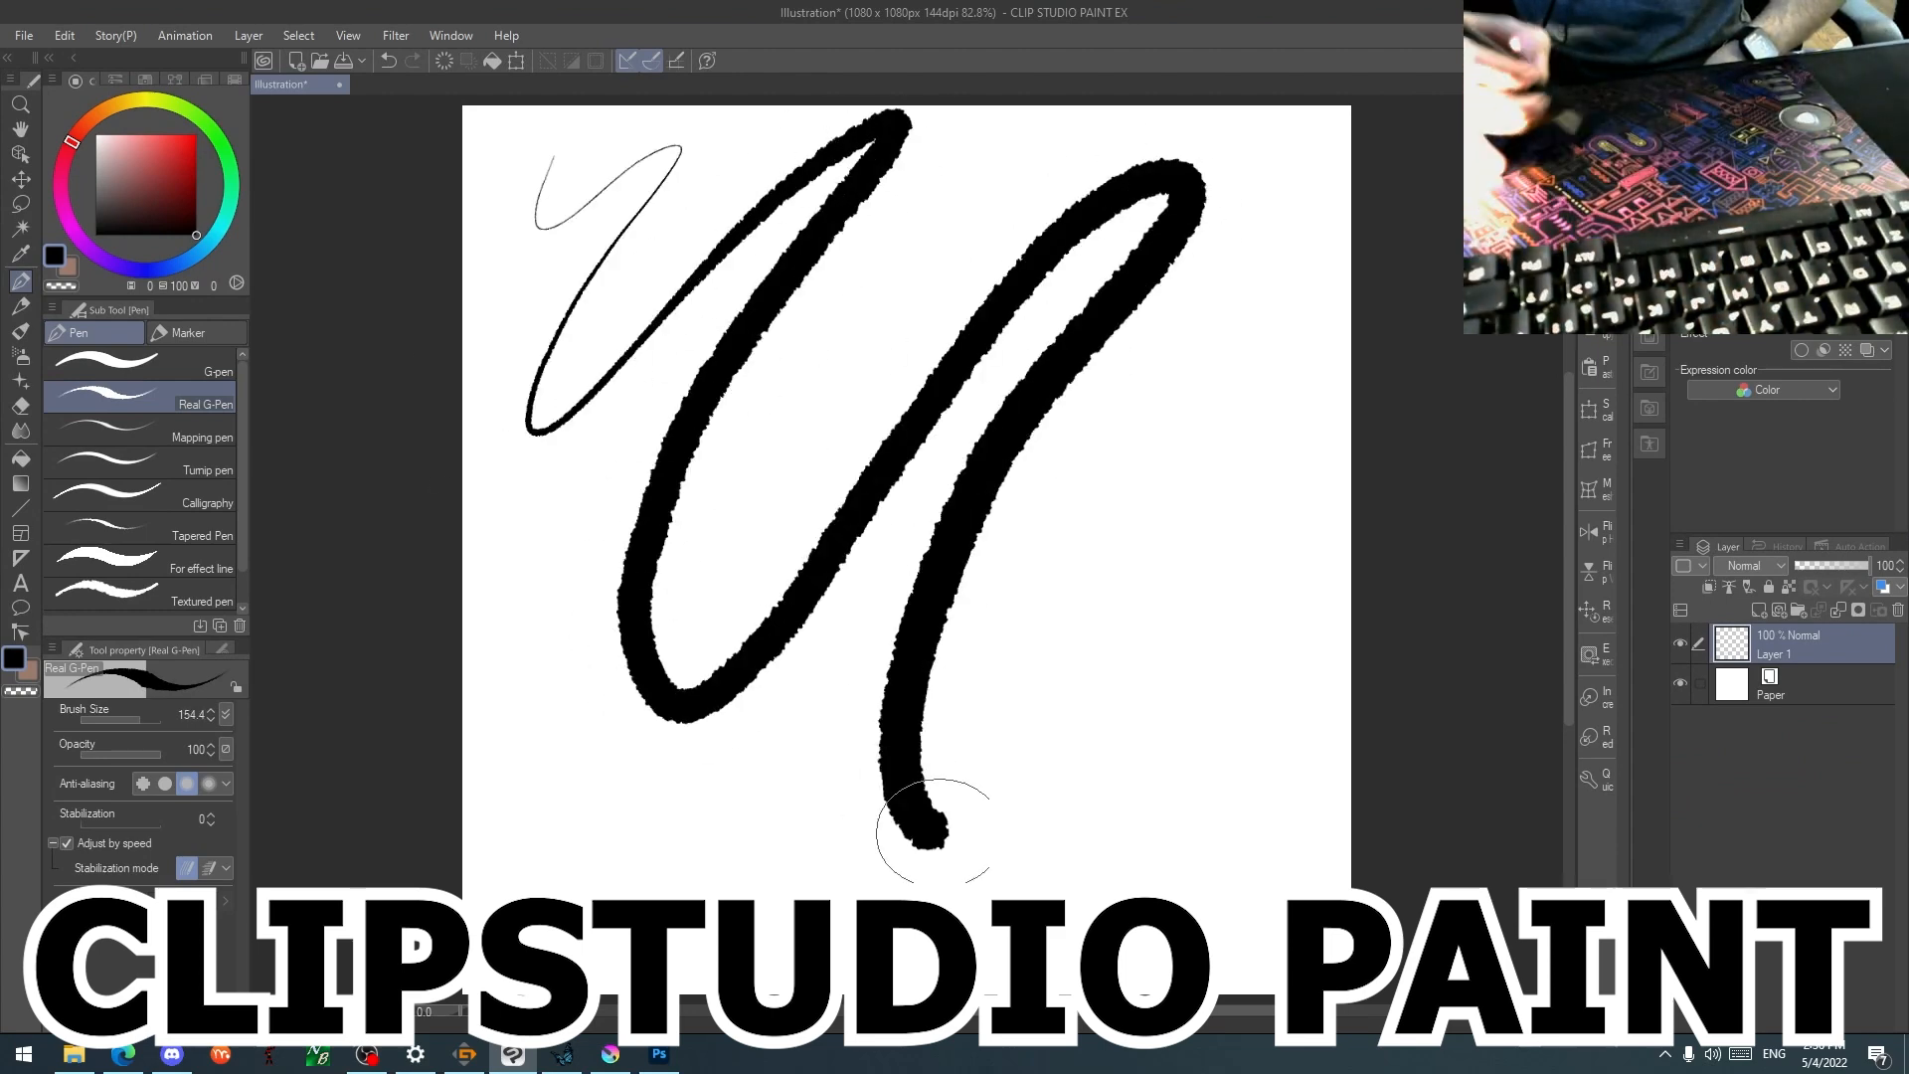
Undo the last stroke on the Clip Studio Paint canvas.
key("ctrl+z")
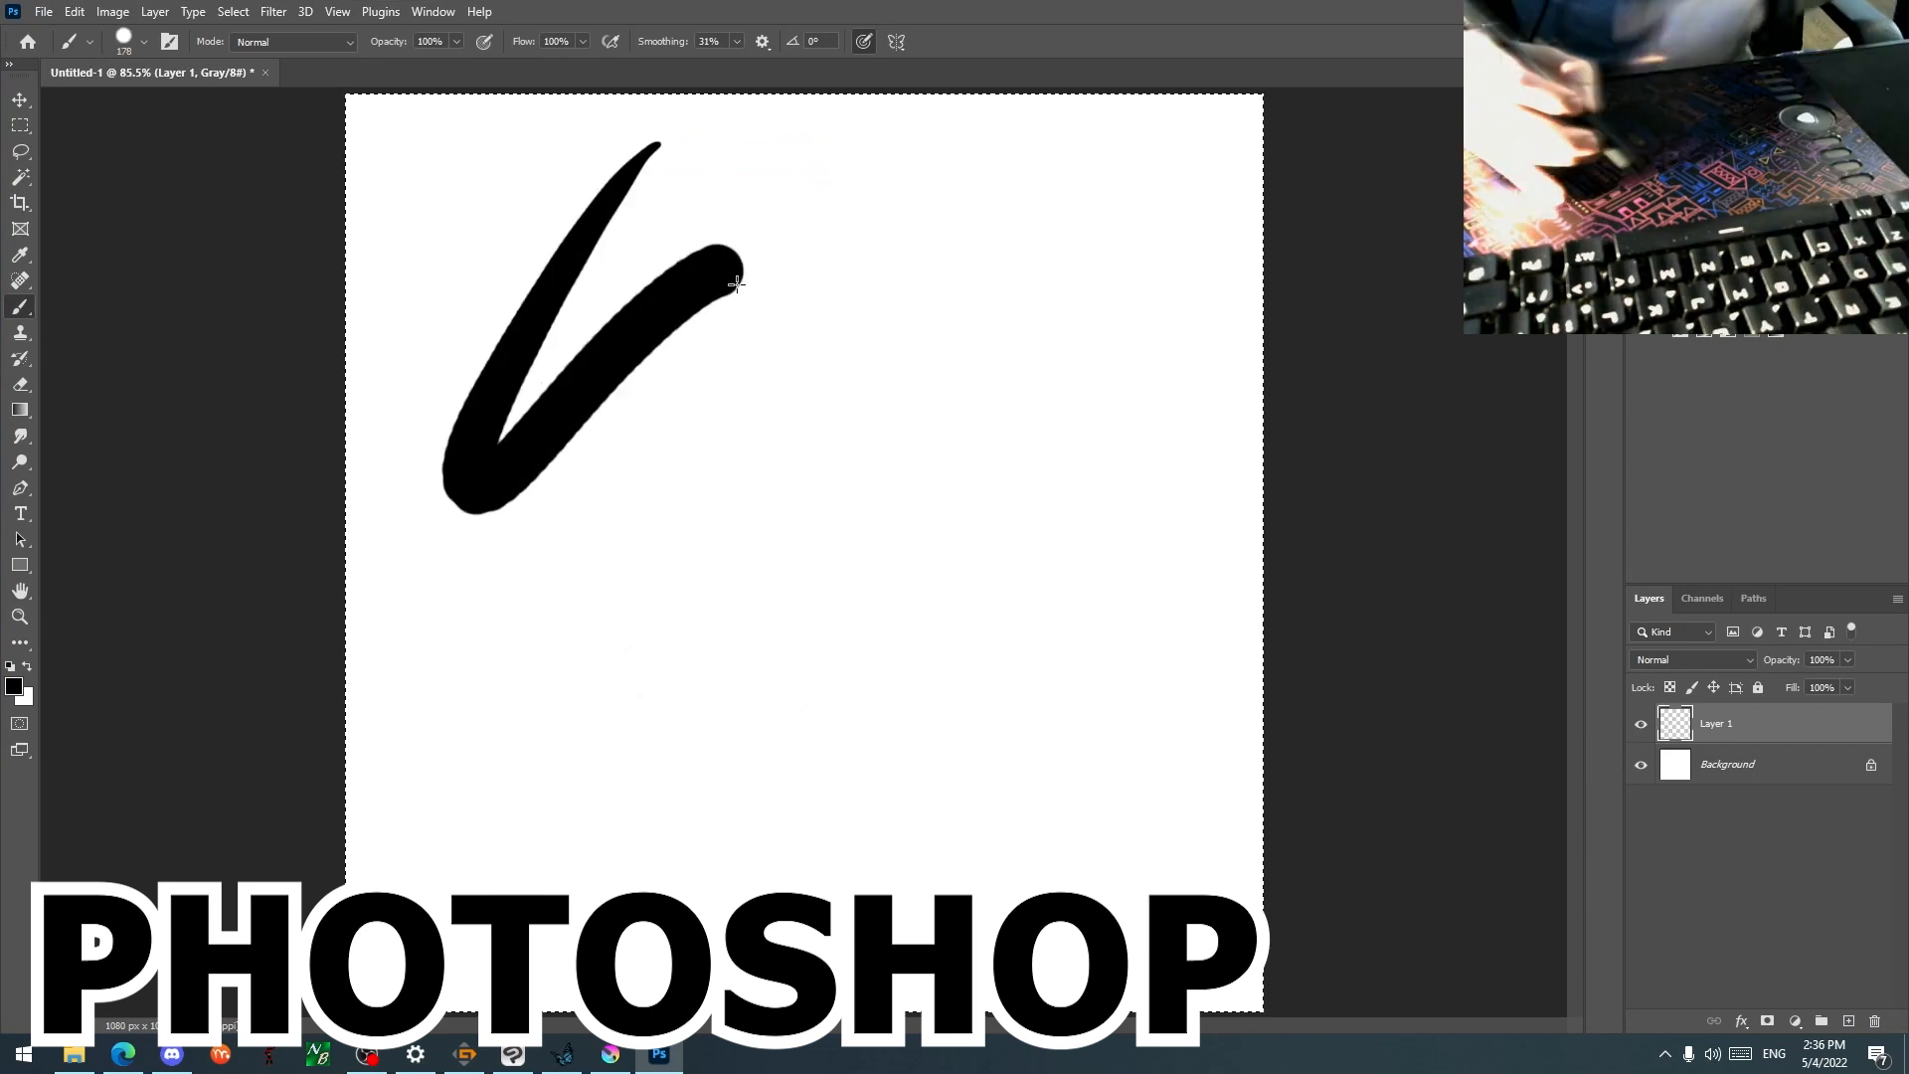
Remove the thick V-shaped stroke and draw a tapered curve down the left side.
key("ctrl+z")
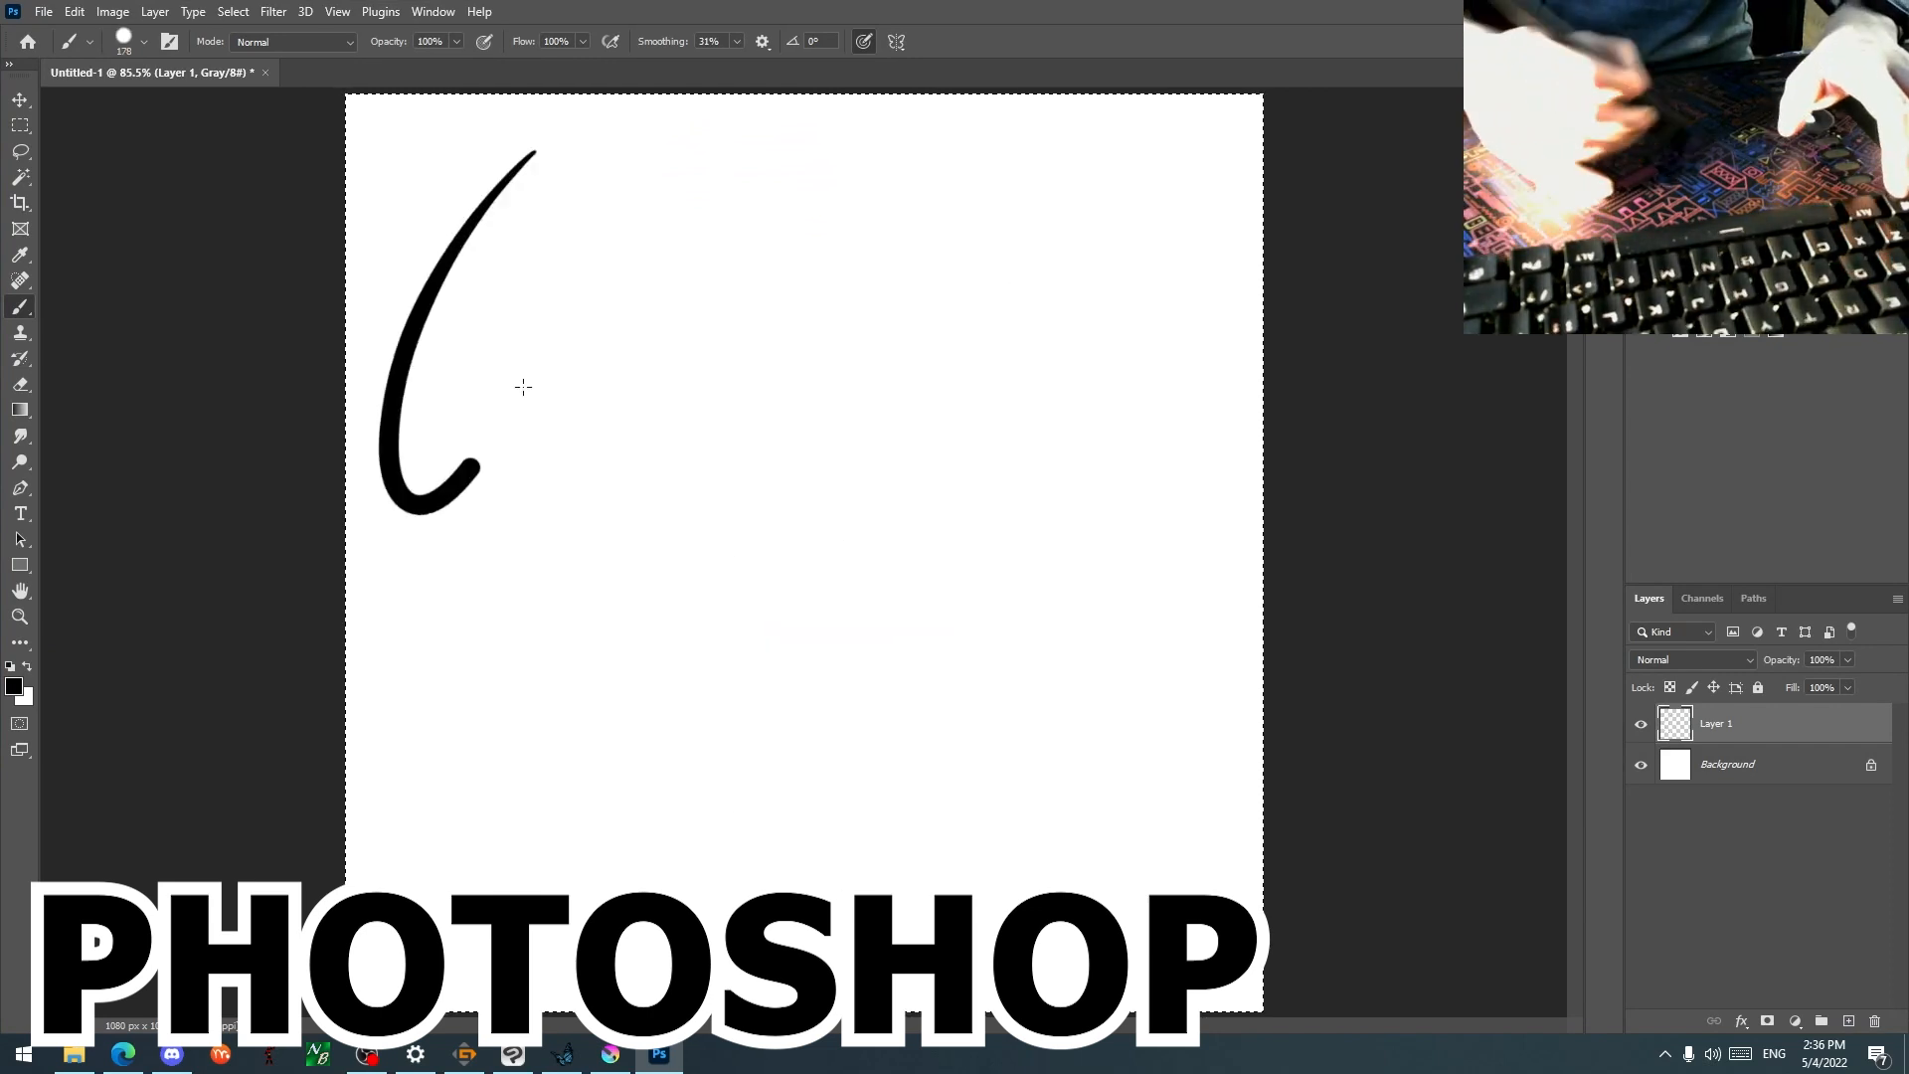
left_click_drag(524, 387, 749, 552)
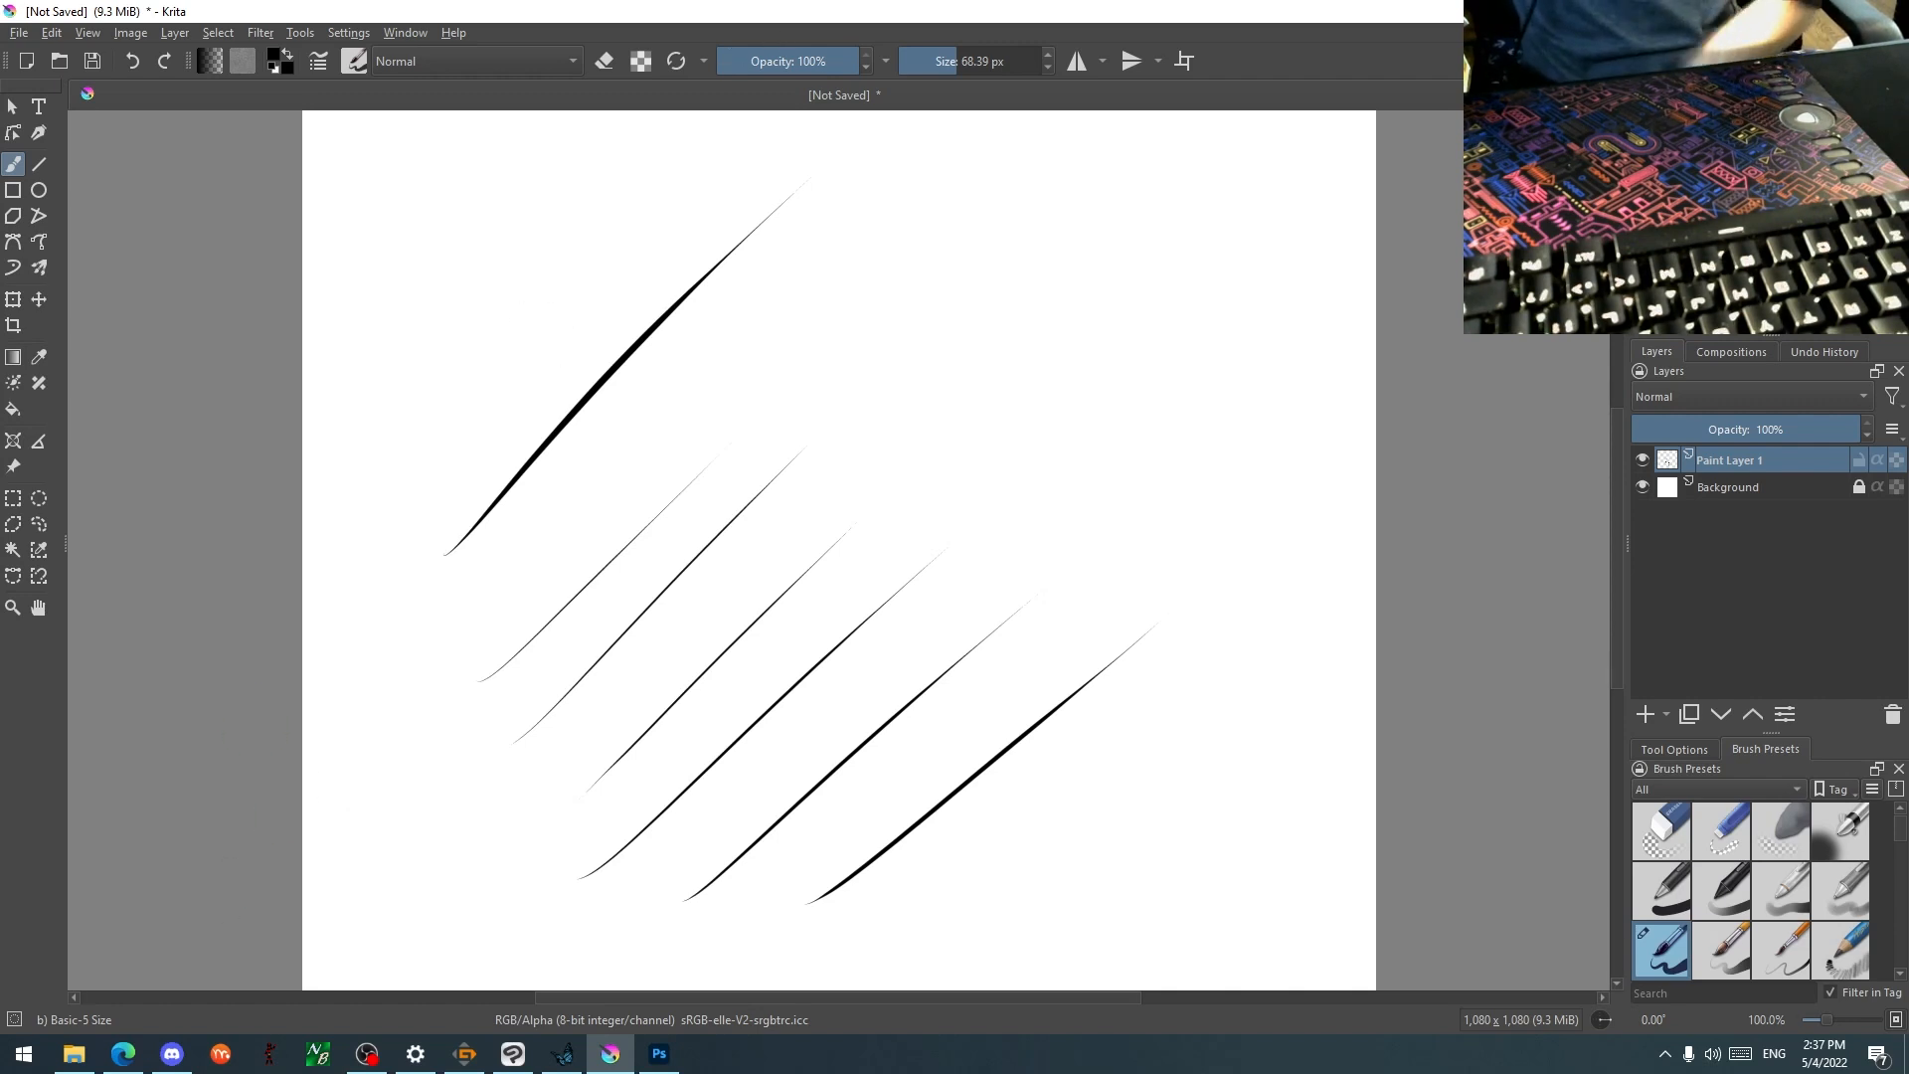
mouse_move(922, 538)
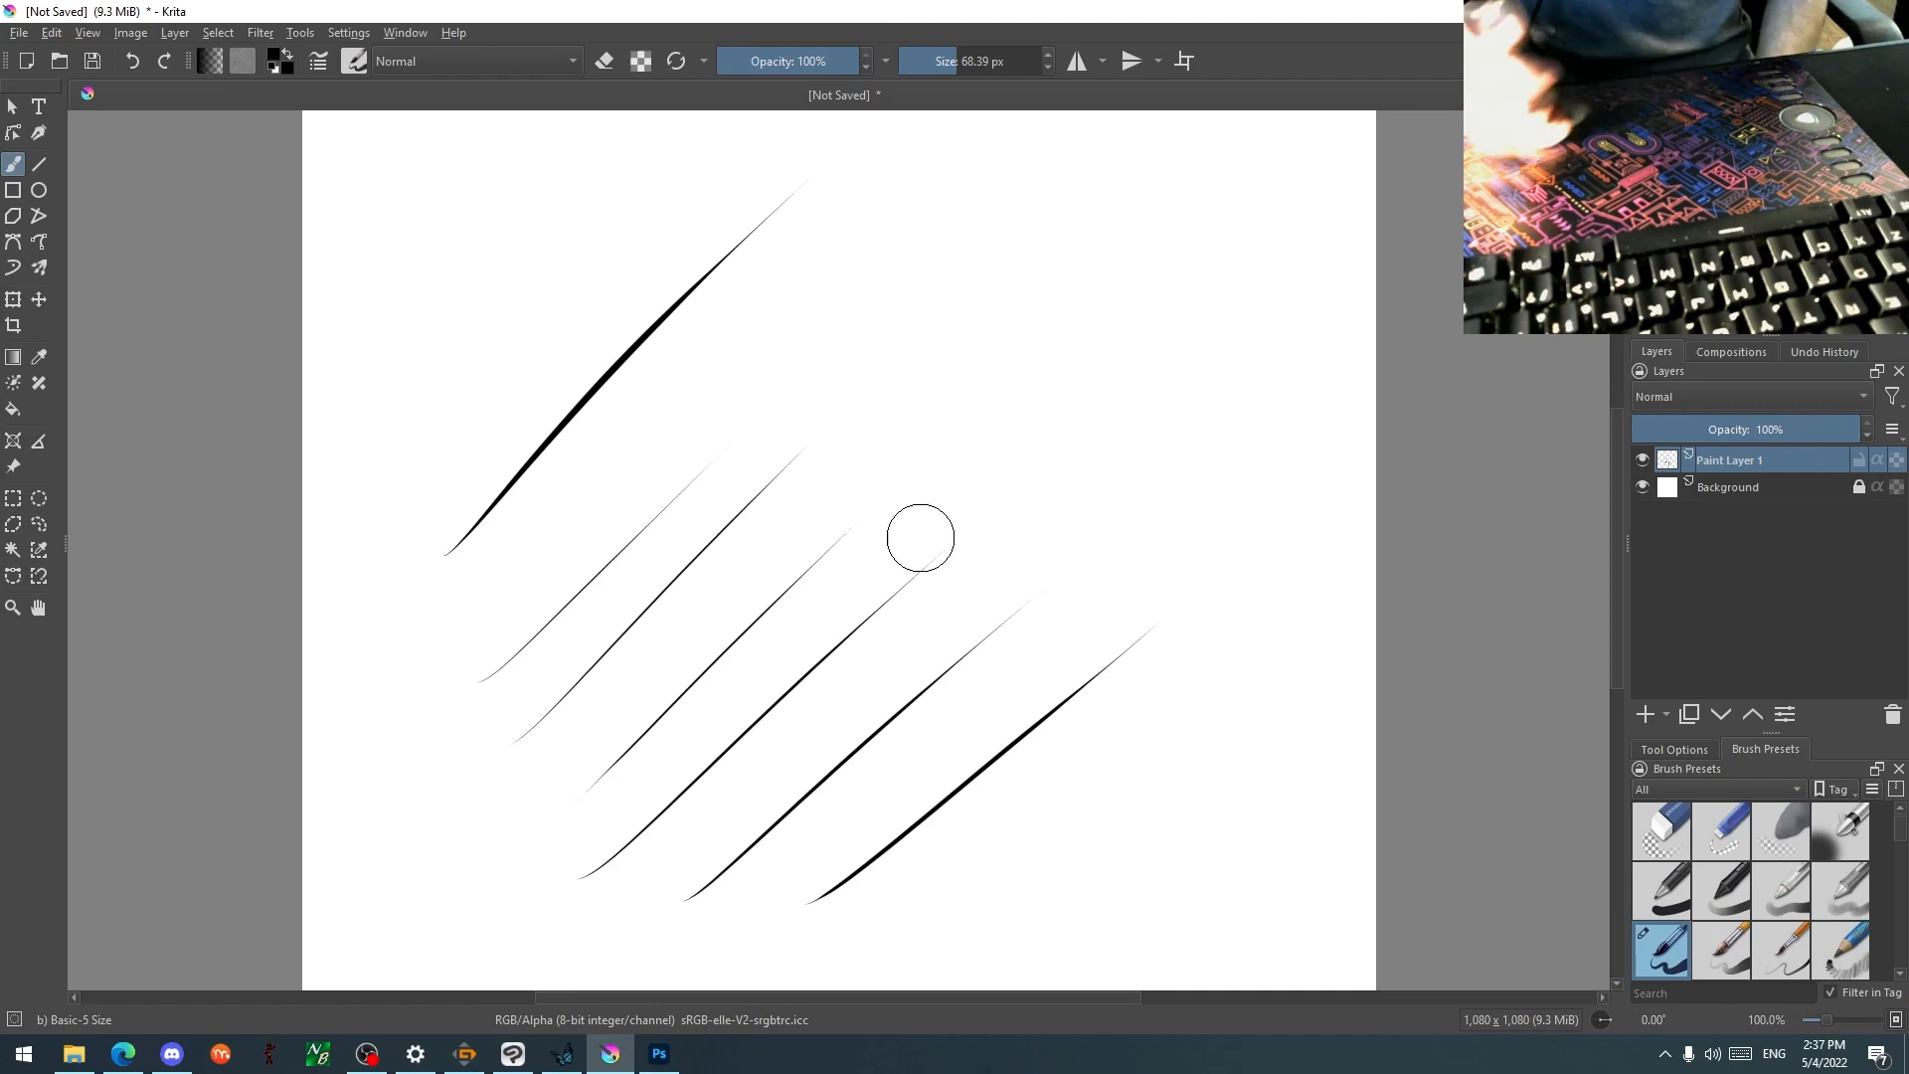
Draw another parallel diagonal pressure-tapered black line in Krita.
left_click_drag(919, 538, 1330, 794)
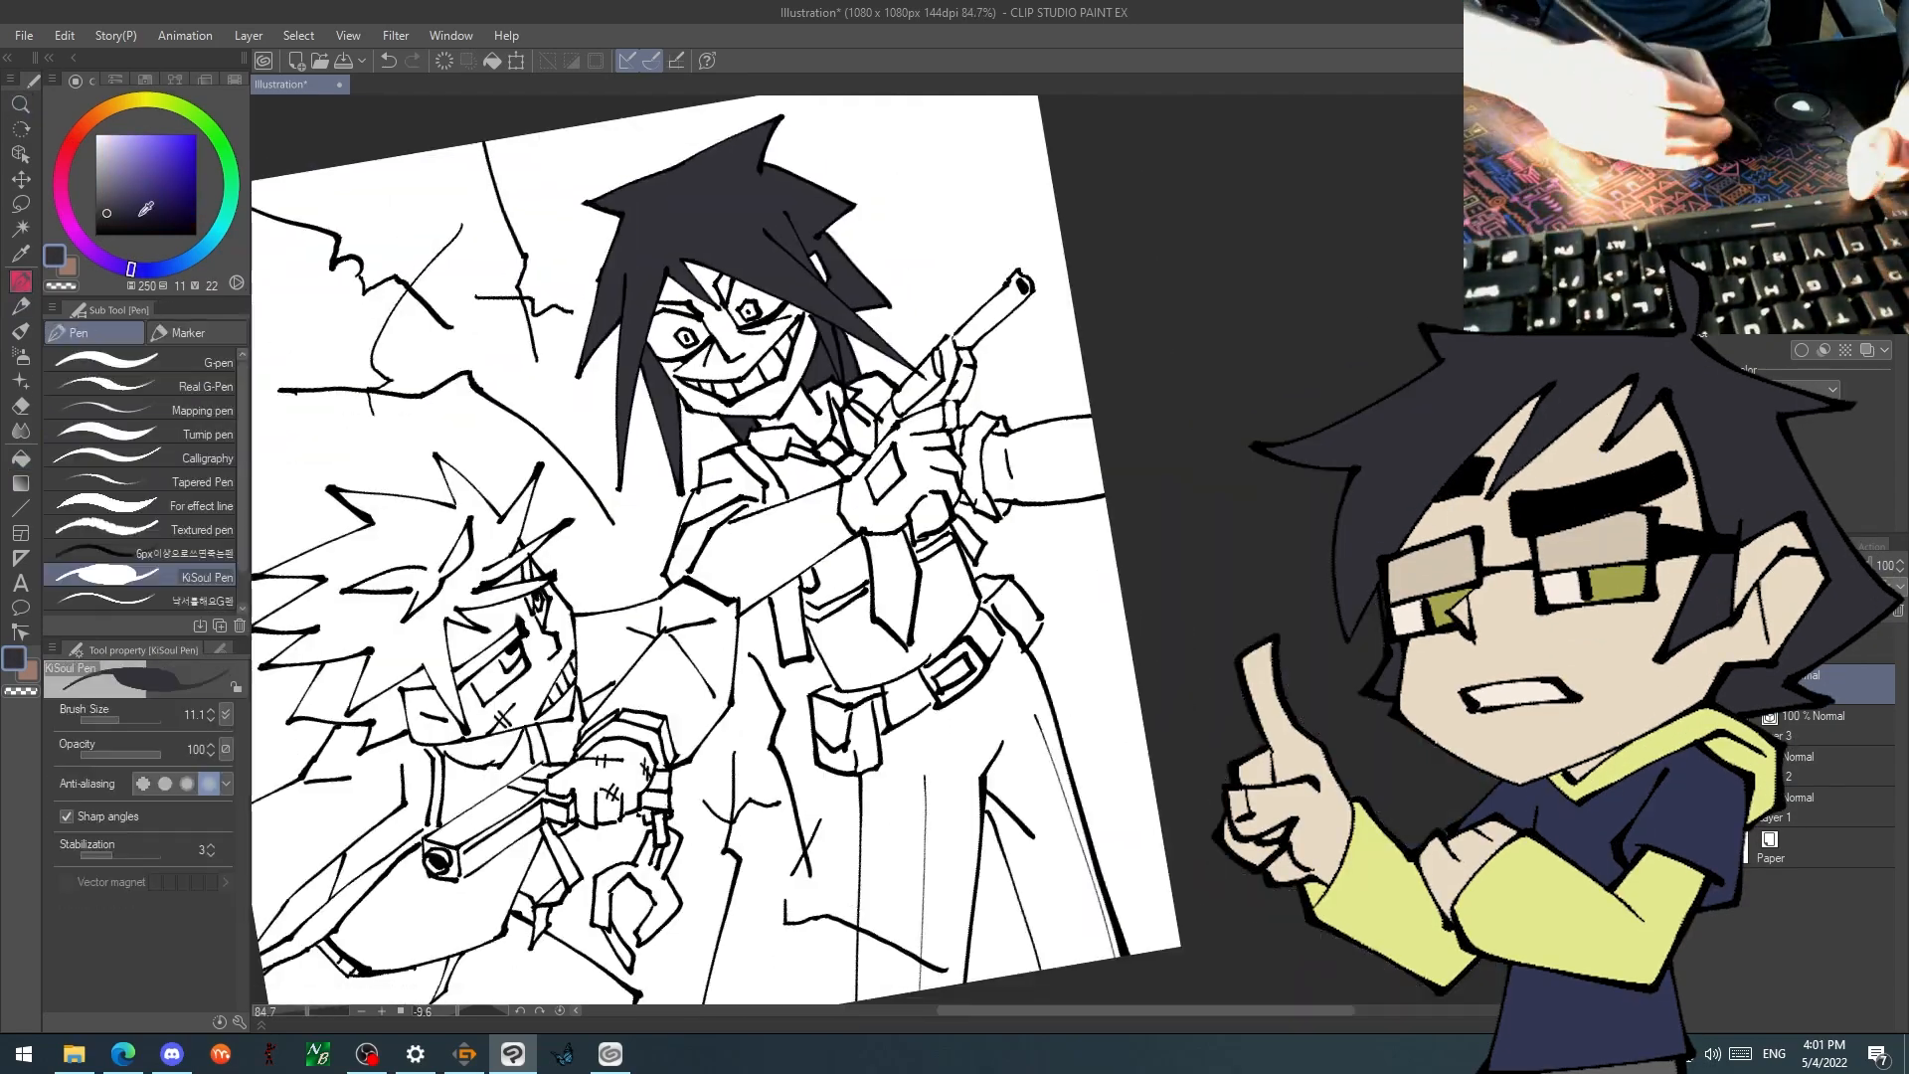
Fill the smaller front character's spiky hair with solid dark colour.
left_click(21, 460)
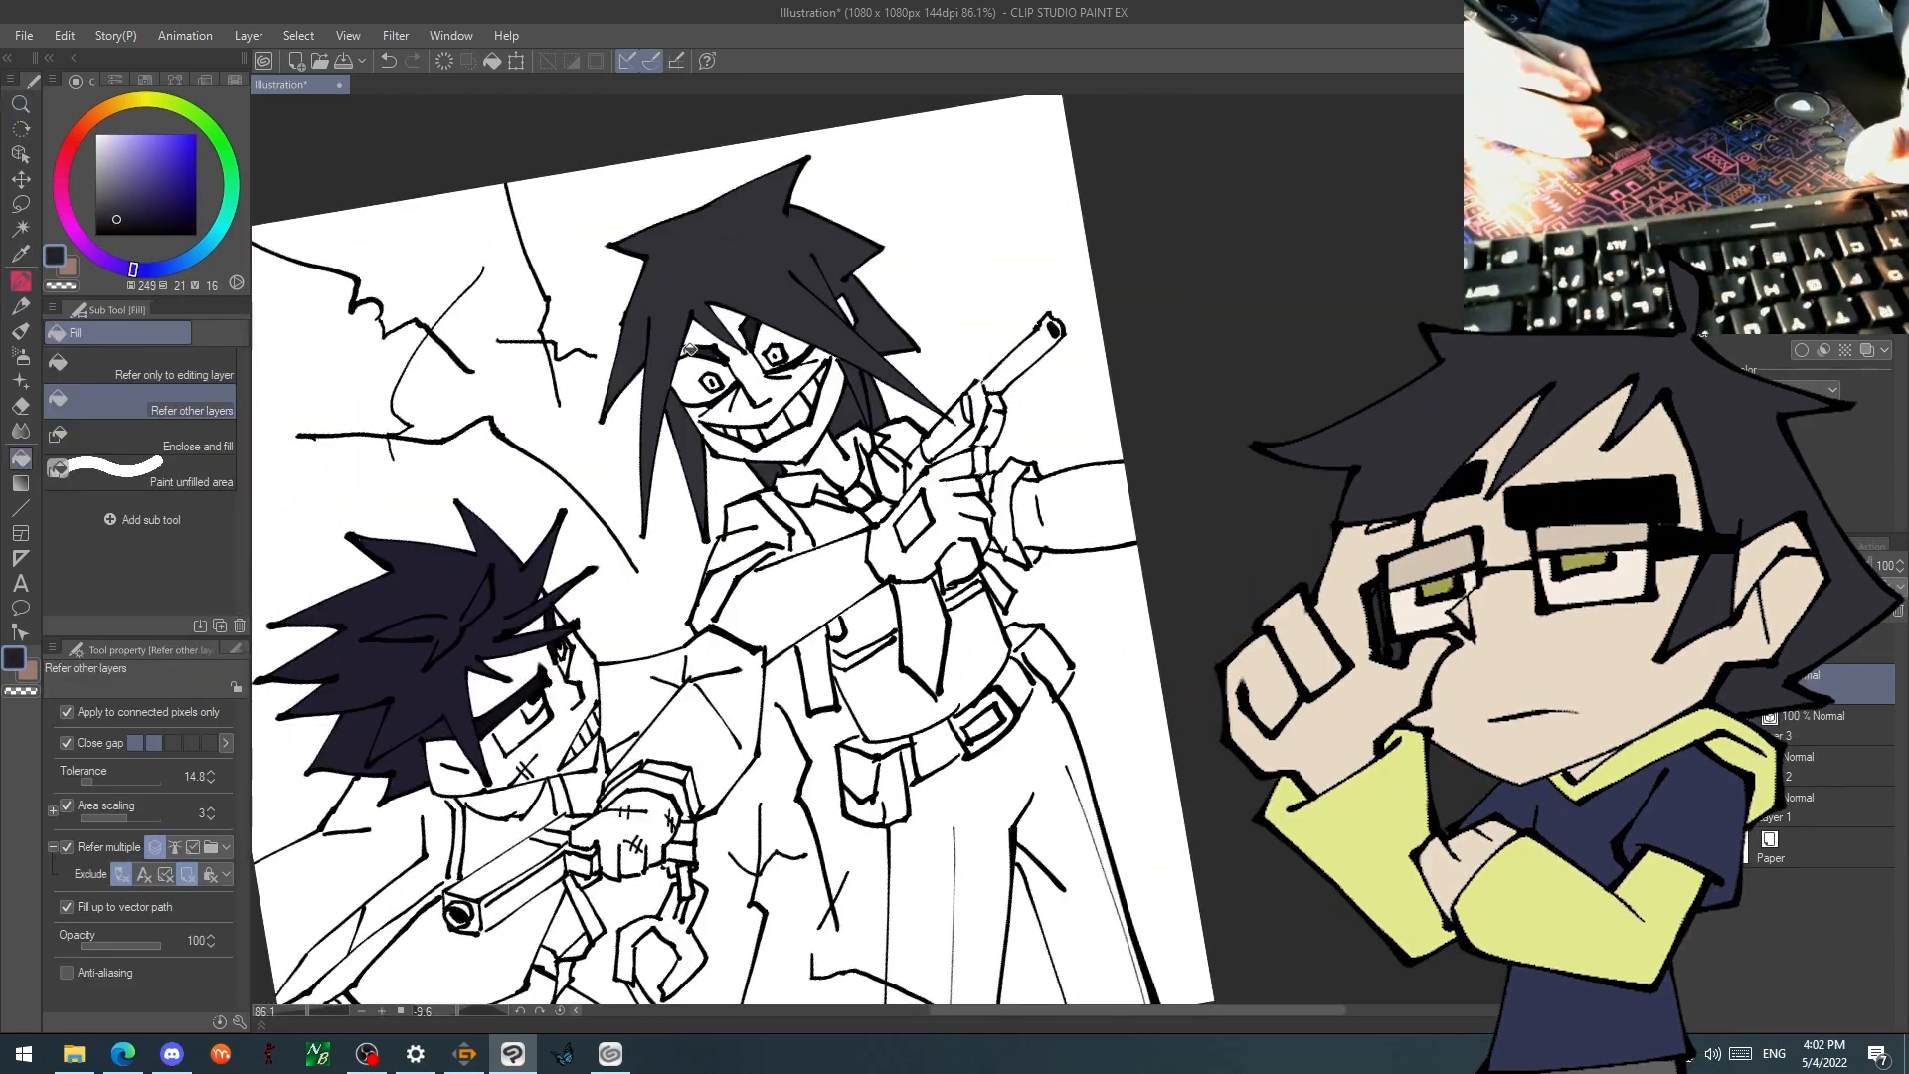